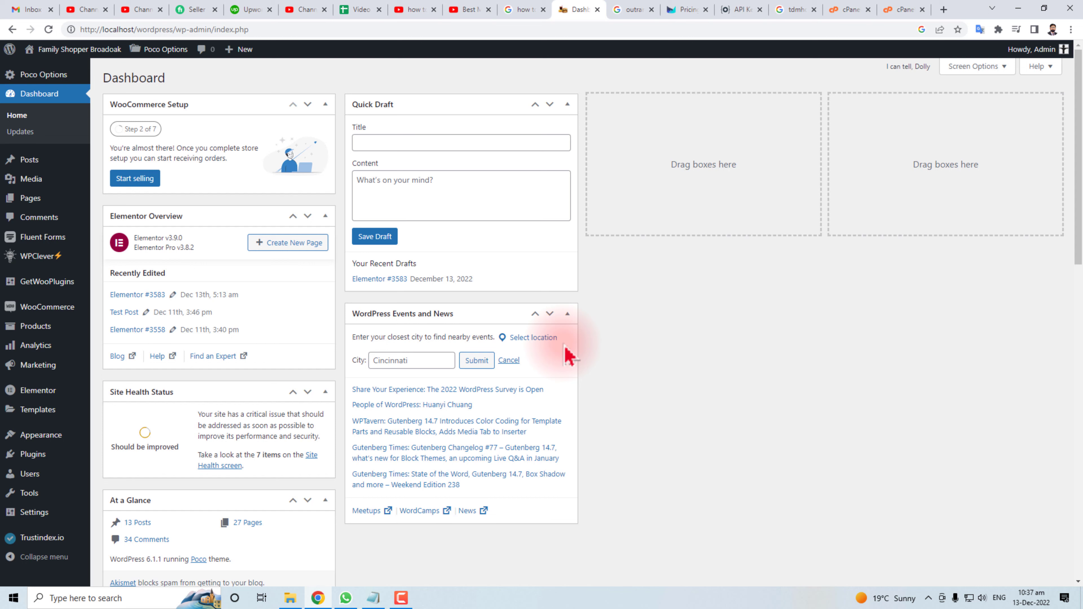
mouse_move(311, 98)
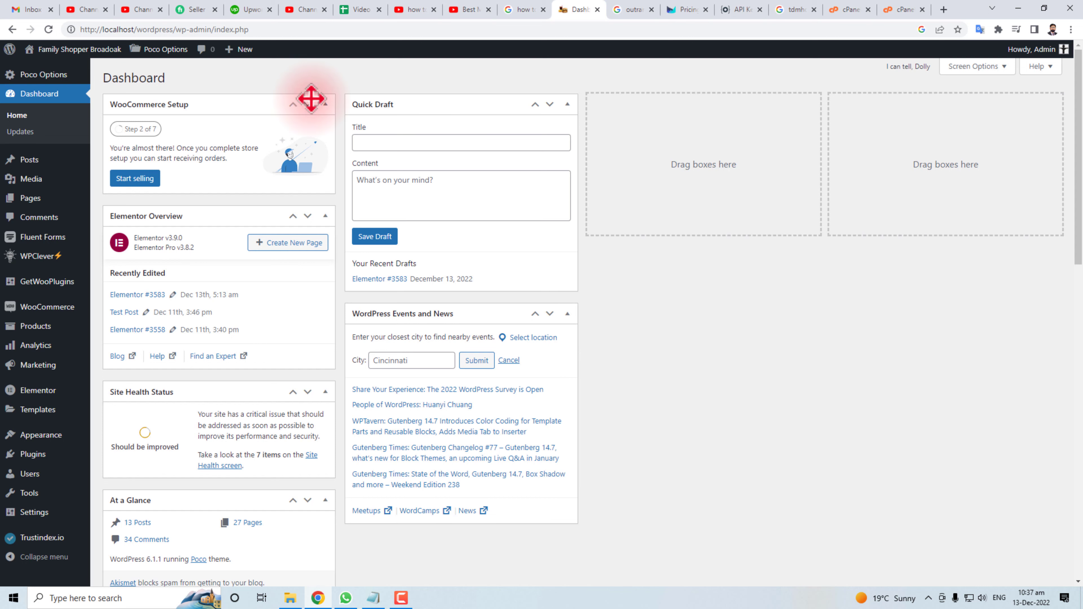
mouse_move(600, 275)
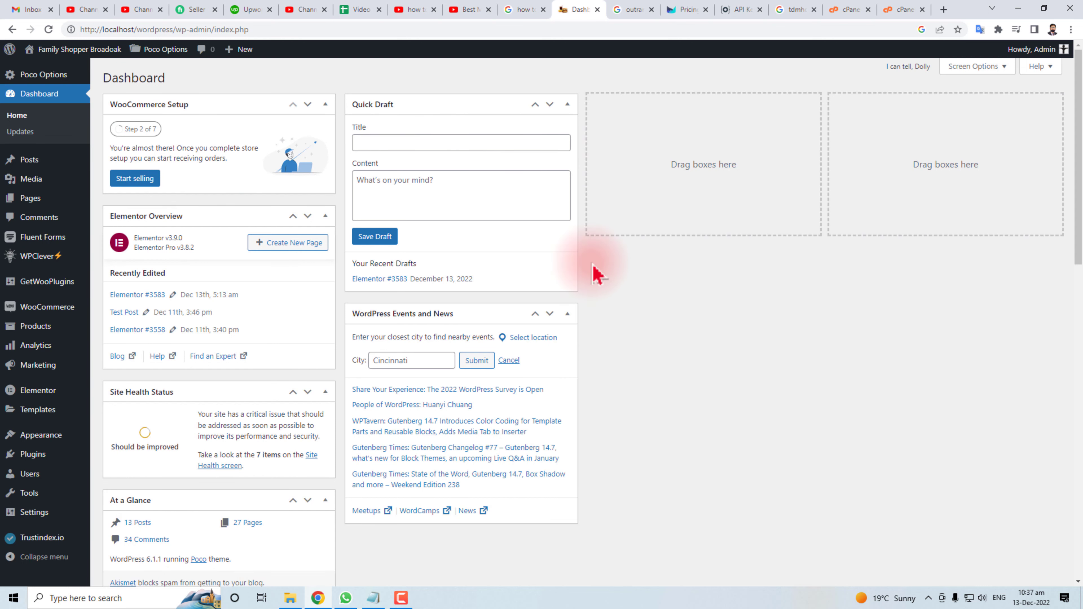
mouse_move(117, 523)
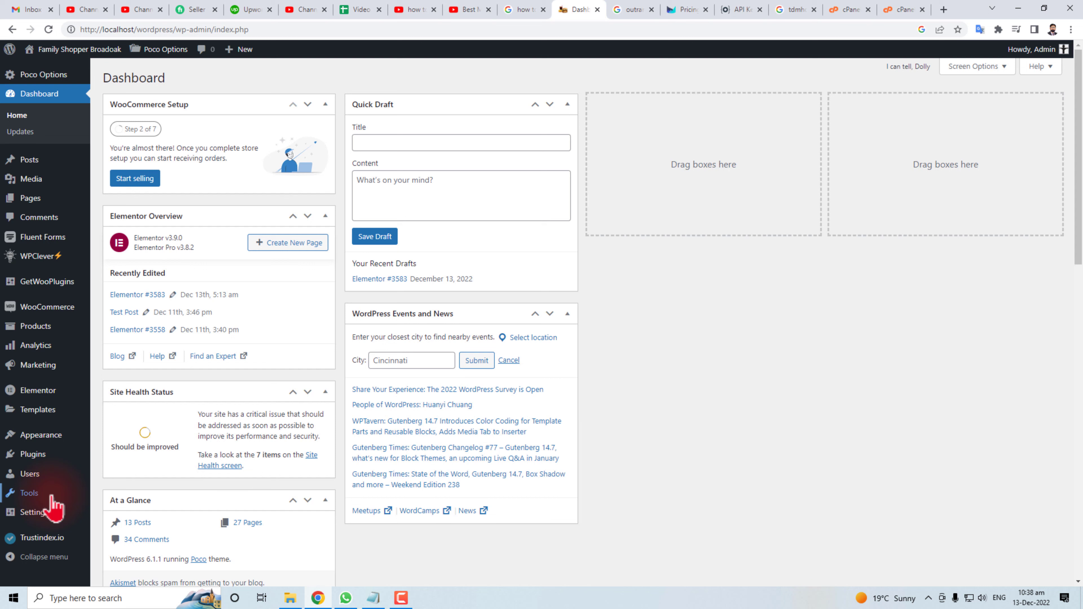
mouse_move(124, 470)
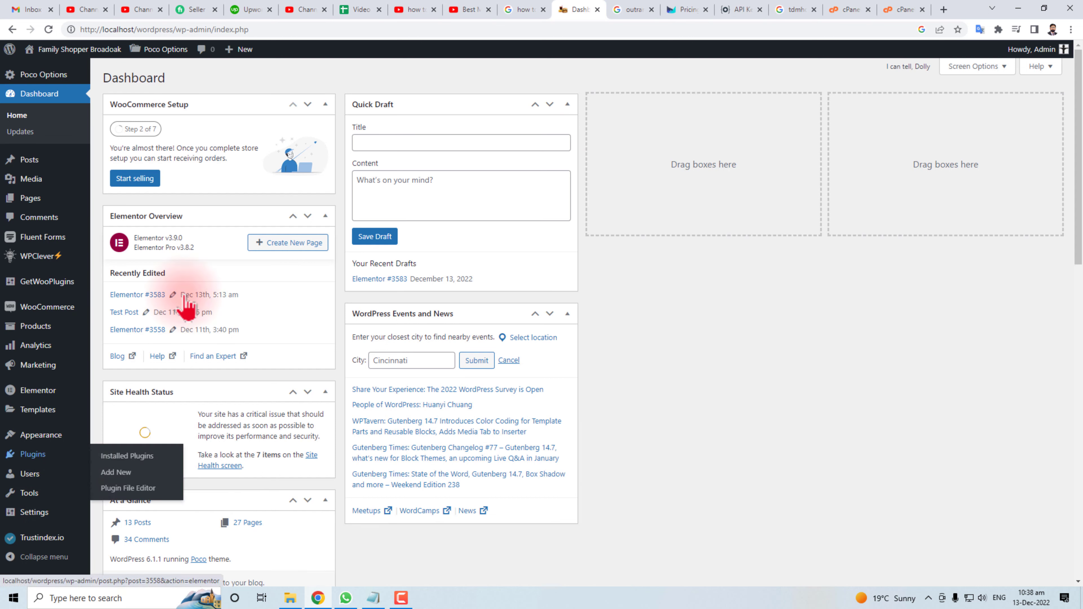
mouse_move(116, 472)
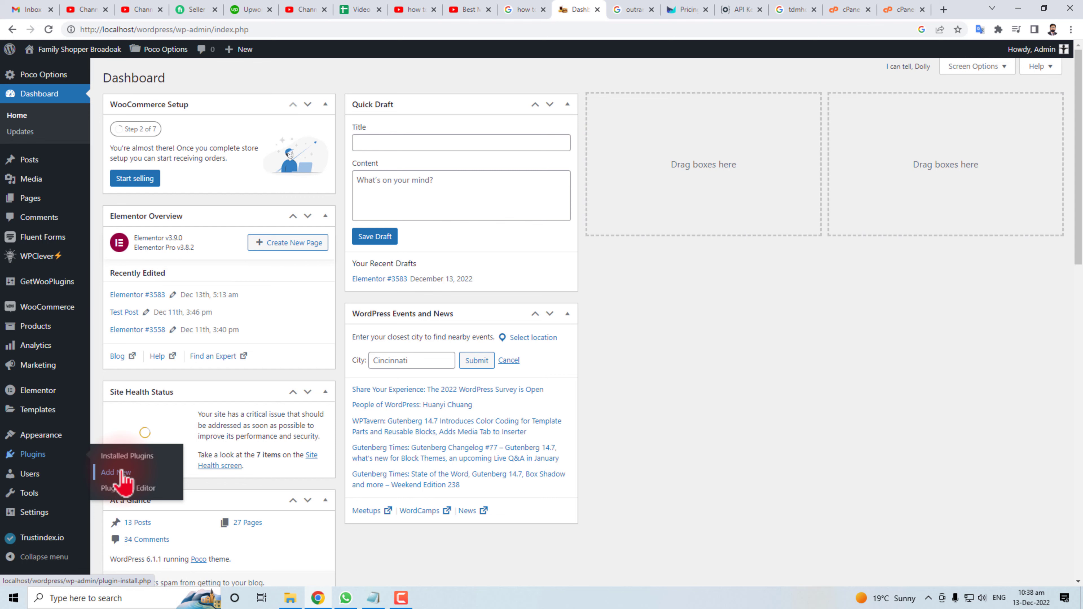
Step: Search the plugin directory for 'wpvivid', then install and activate the WPvivid Migration, Backup, Staging plugin
left_click(110, 471)
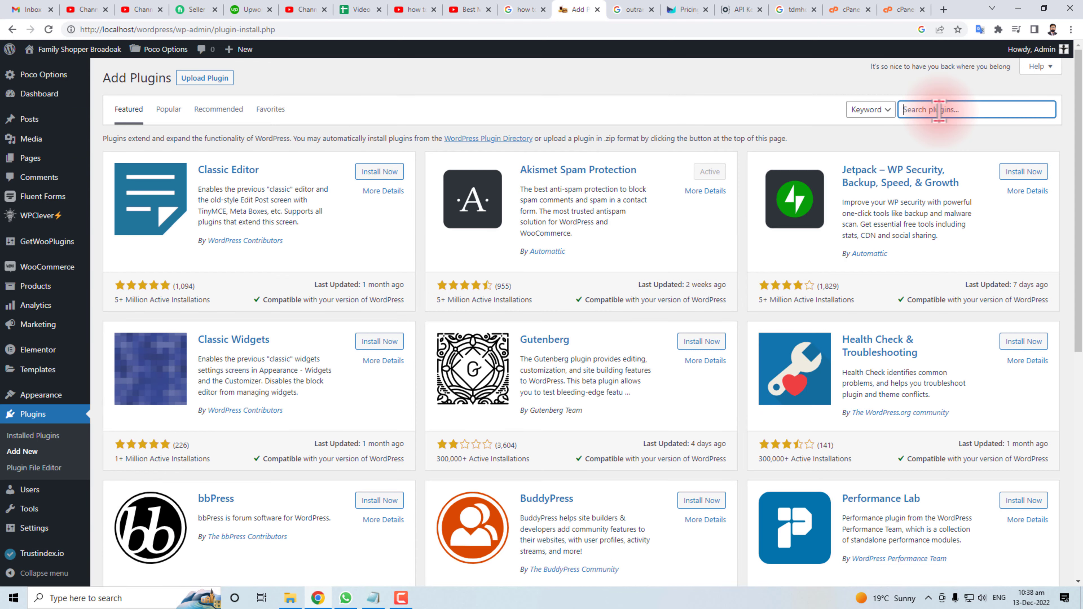
type("wpvivid")
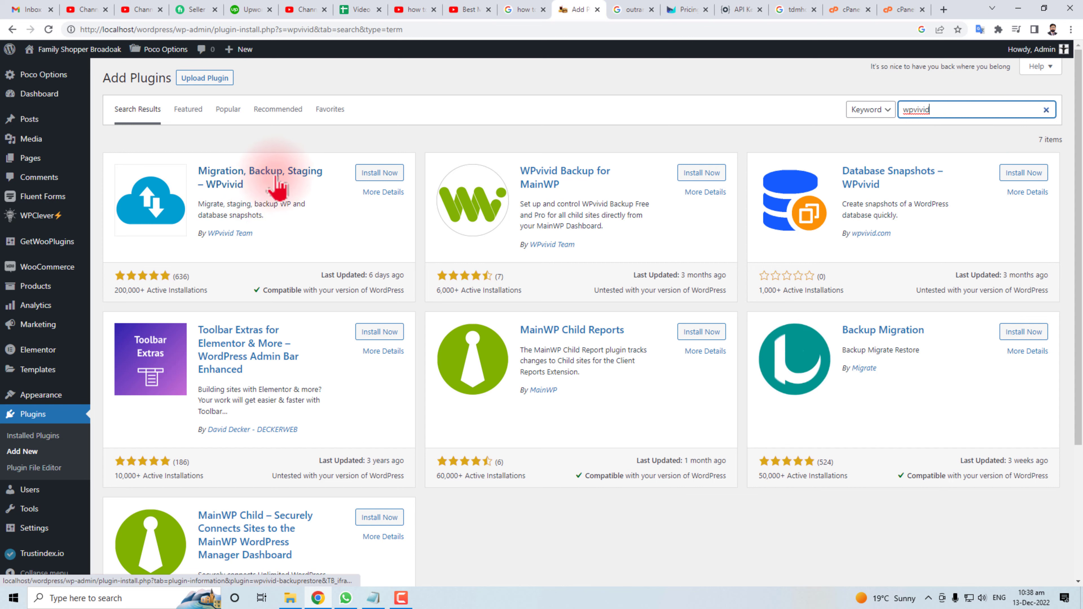
left_click(379, 172)
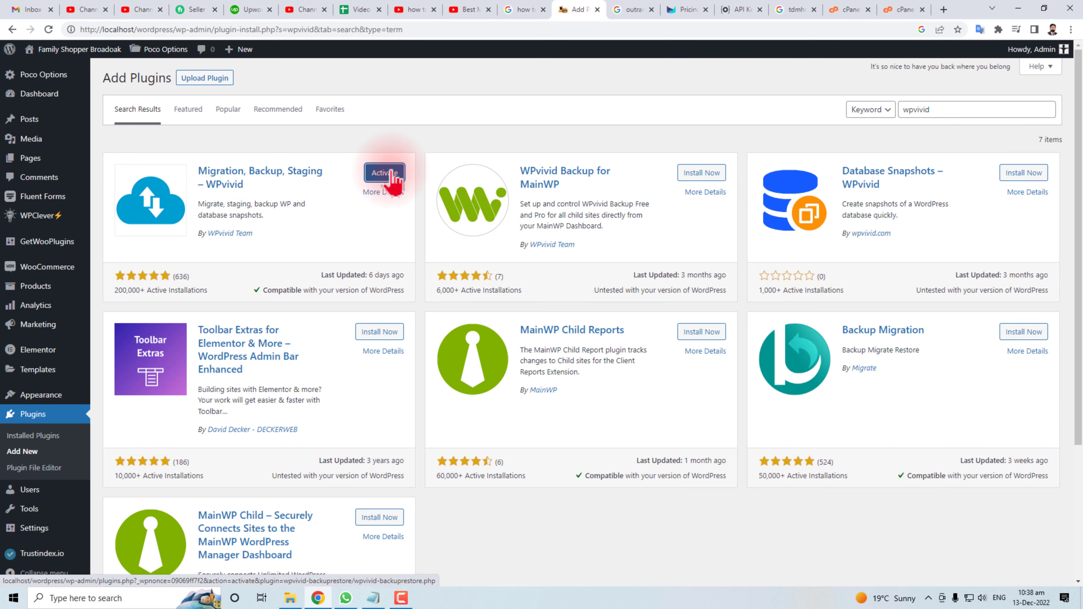
left_click(384, 172)
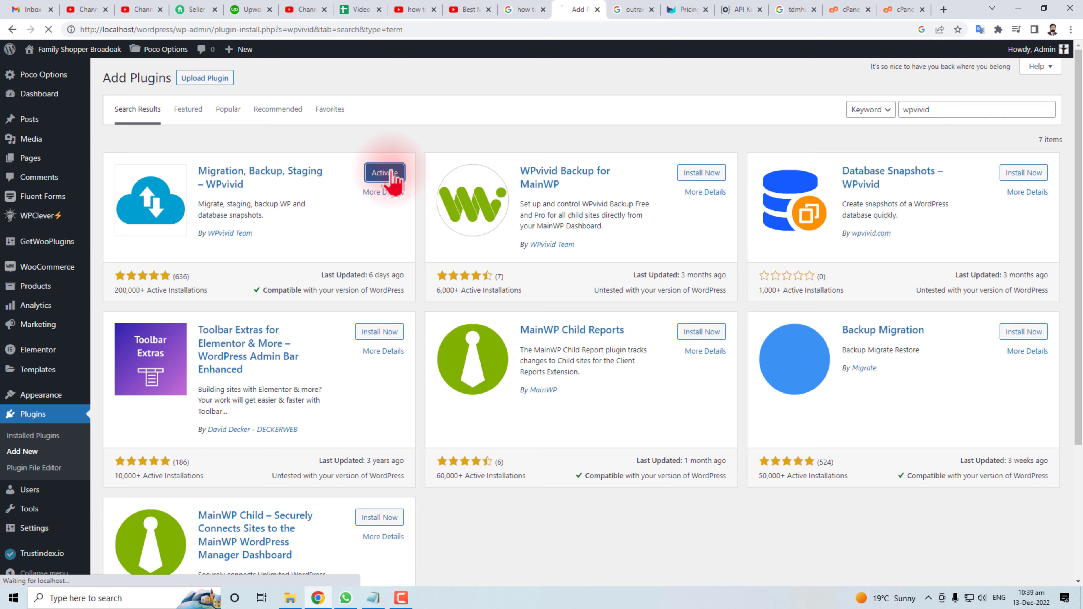
Step: On WPvivid's Backup & Restore page, choose a Database + Files backup saved to Local
left_click(383, 173)
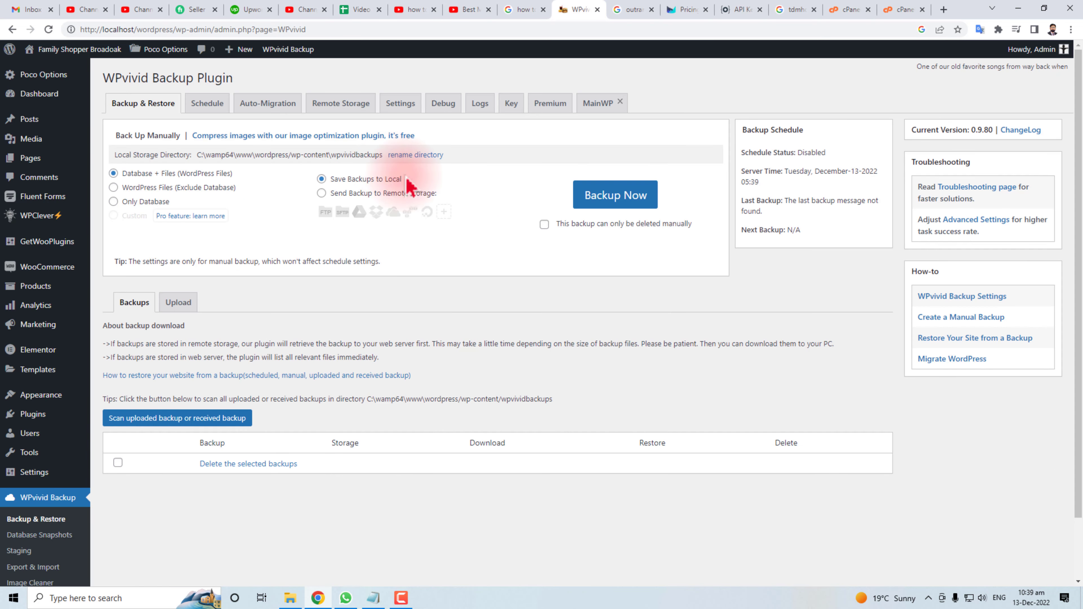
mouse_move(155, 345)
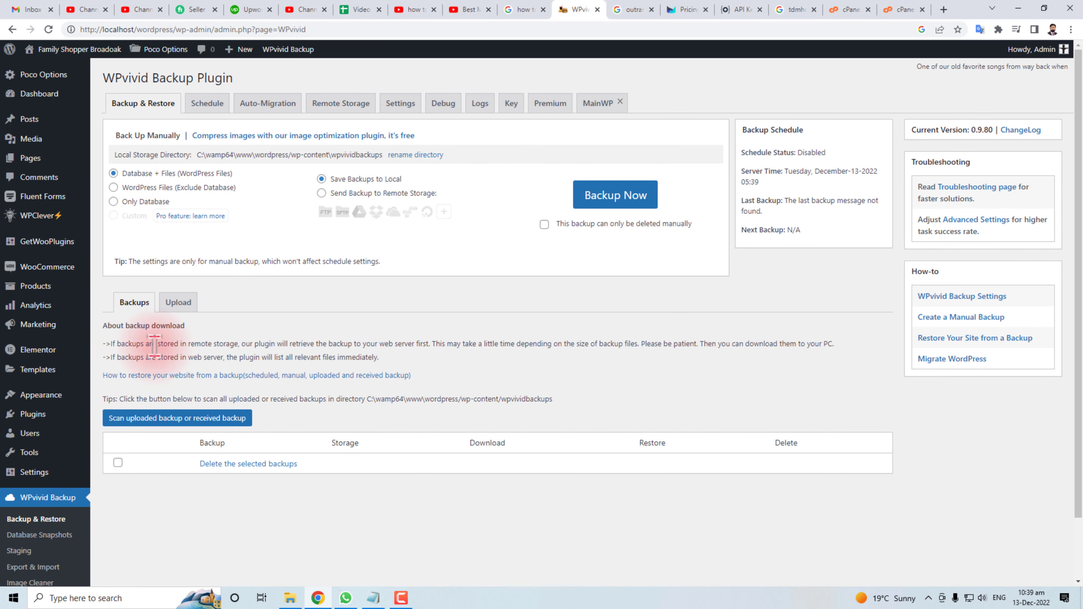
mouse_move(490, 268)
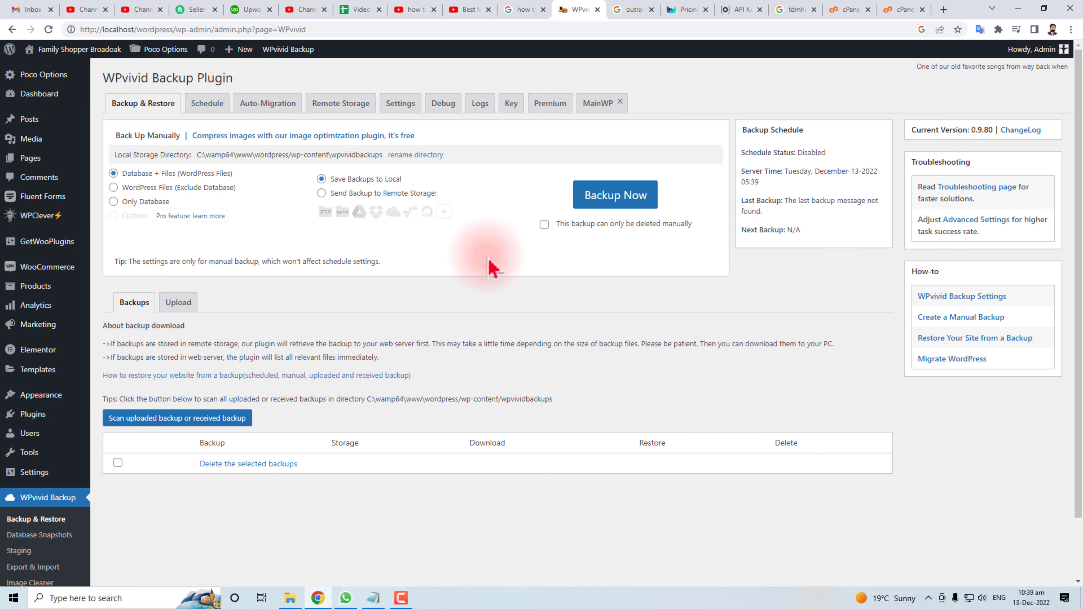
mouse_move(460, 252)
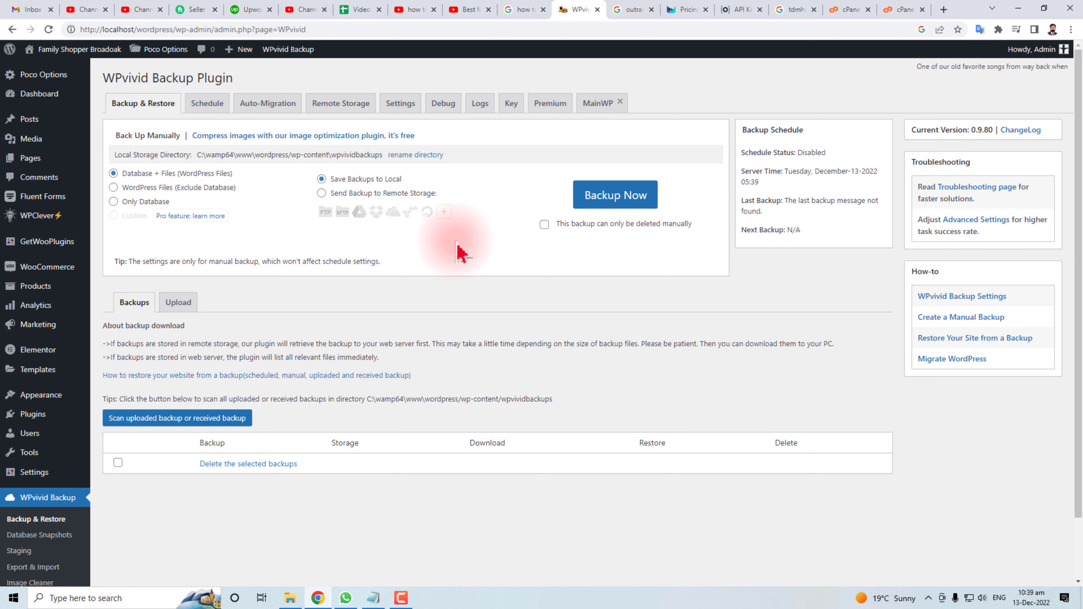
mouse_move(111, 176)
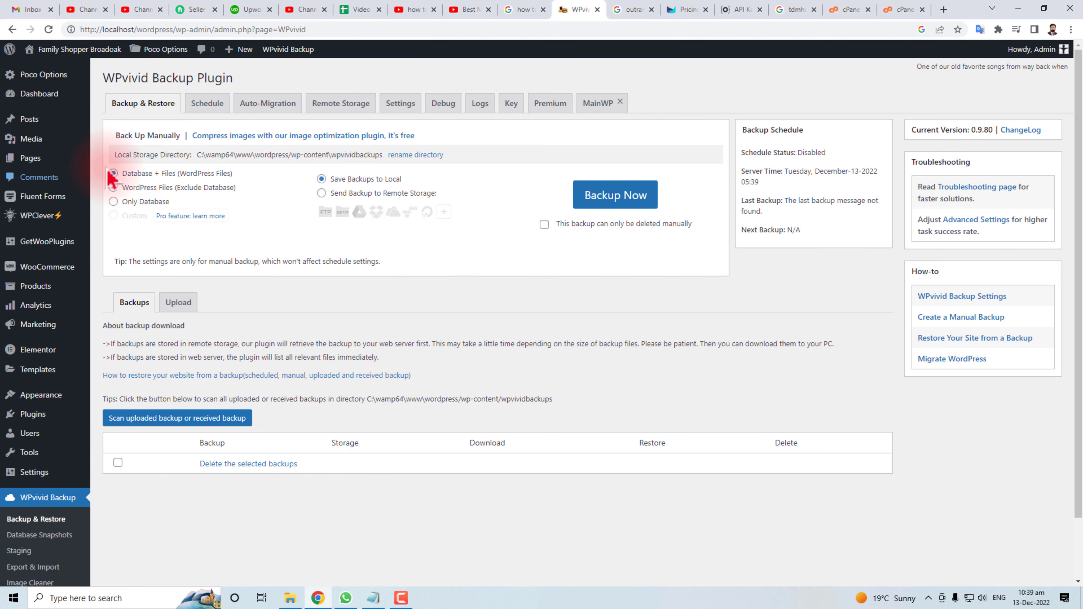
left_click(114, 172)
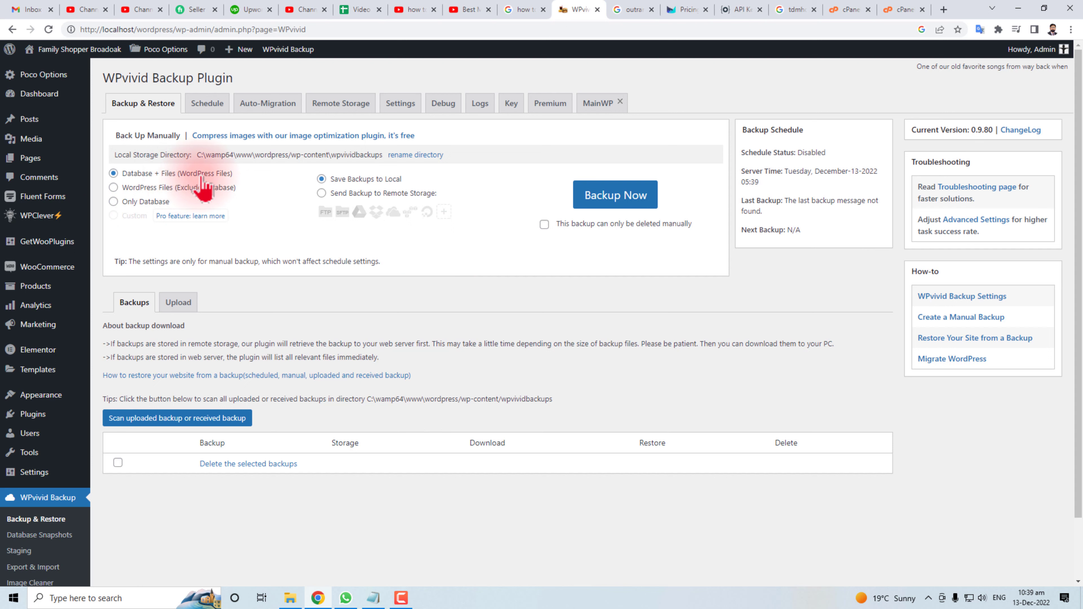
mouse_move(614, 194)
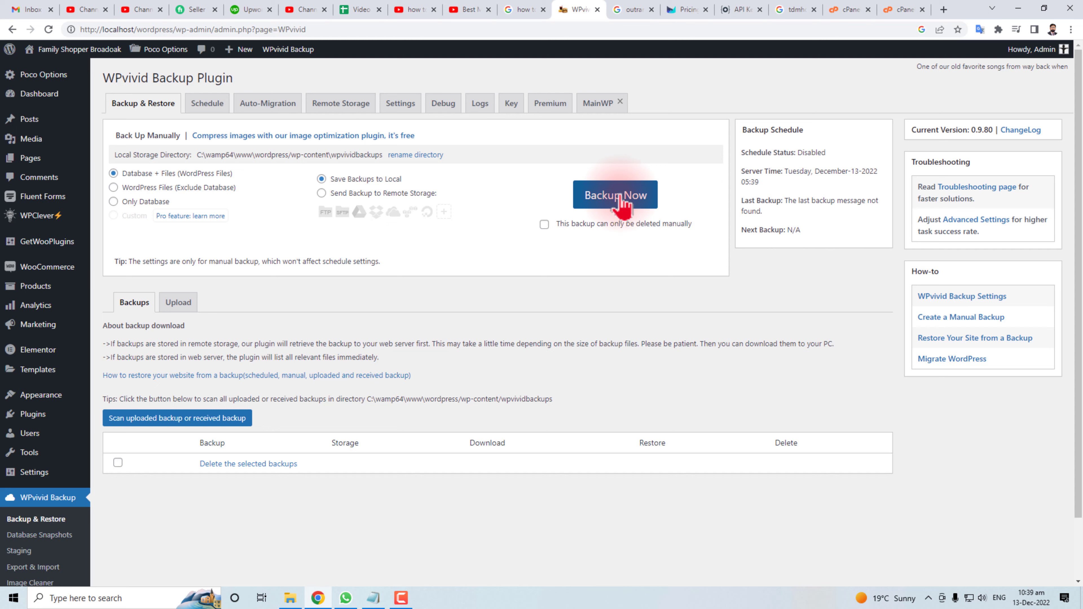
Step: Run Backup Now and wait for the new database-plus-files backup to appear in the backups list
left_click(615, 194)
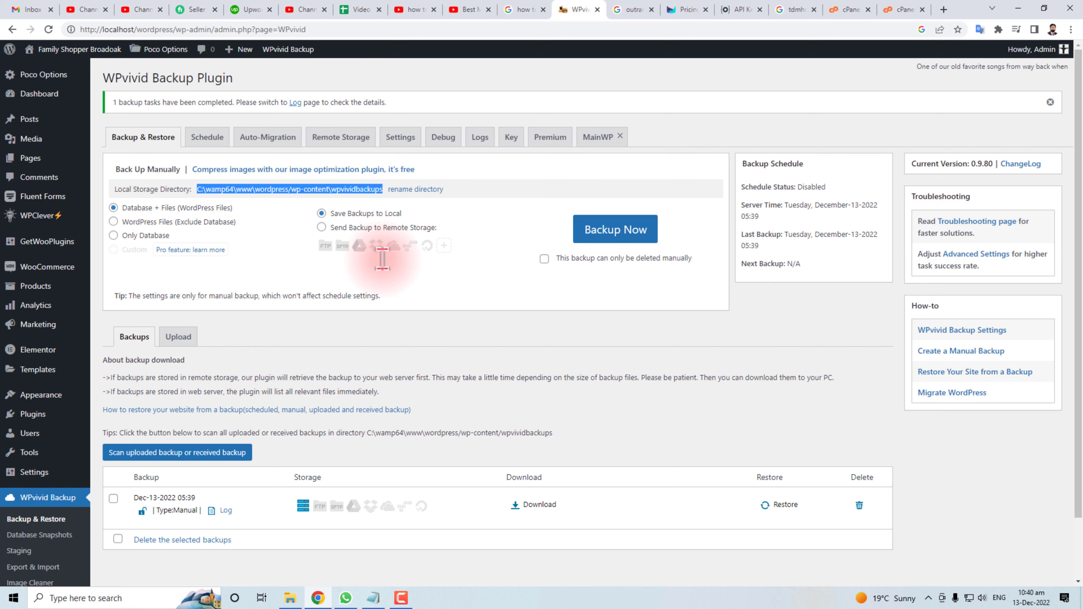
mouse_move(137, 514)
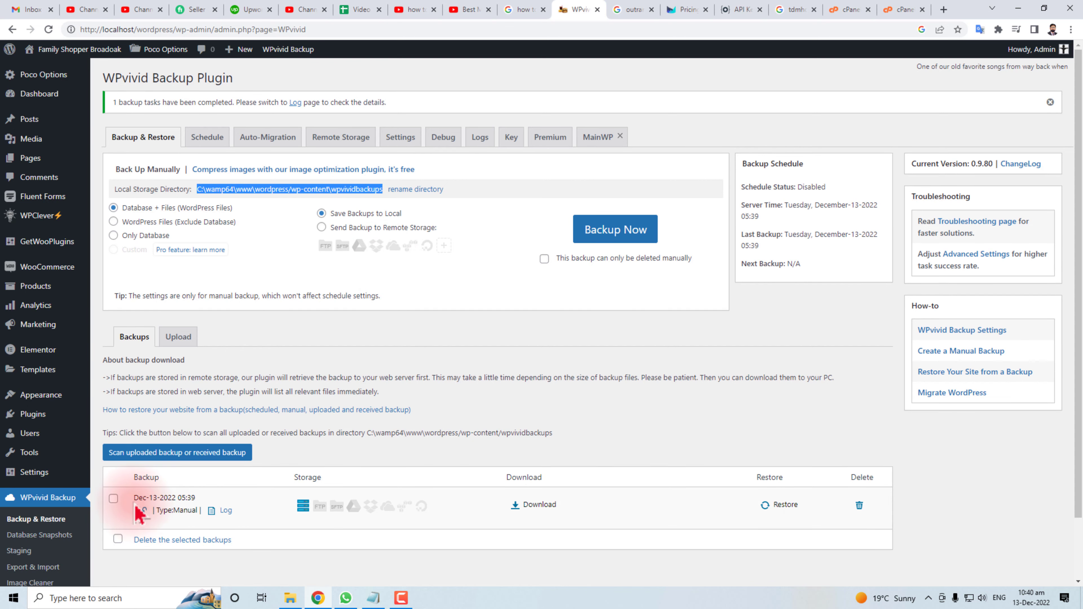
mouse_move(532, 504)
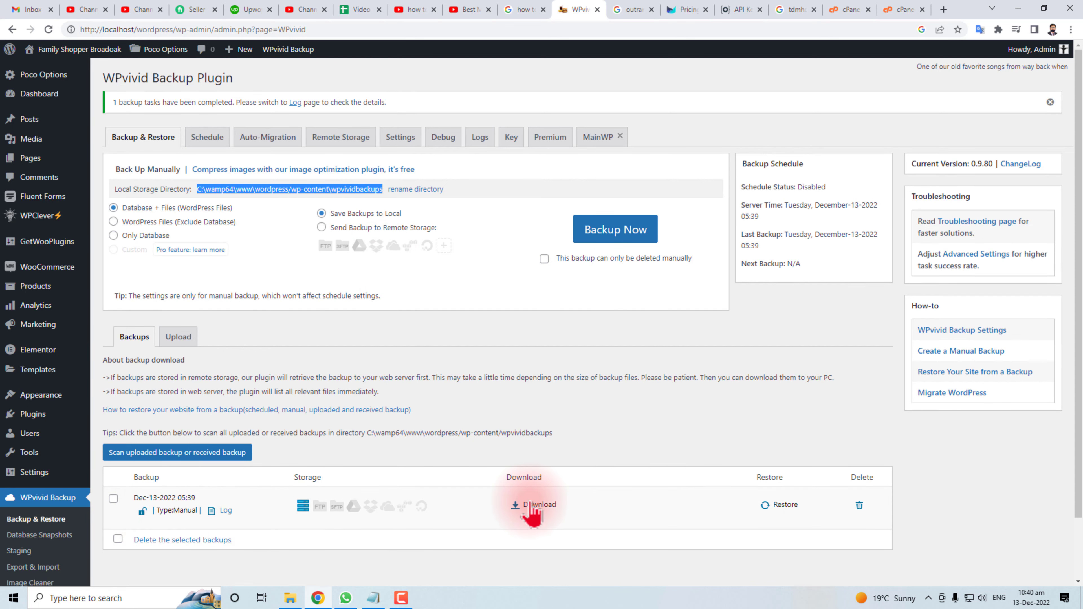
scroll("down", 3)
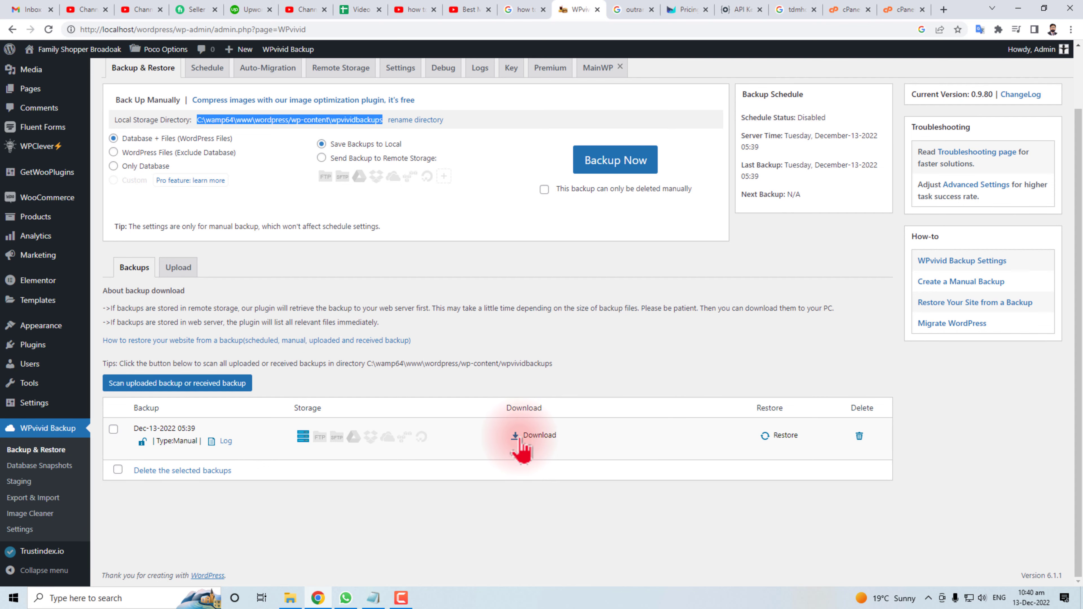
Step: List the backup's two zip parts and download the part001.zip archive to the computer
left_click(533, 435)
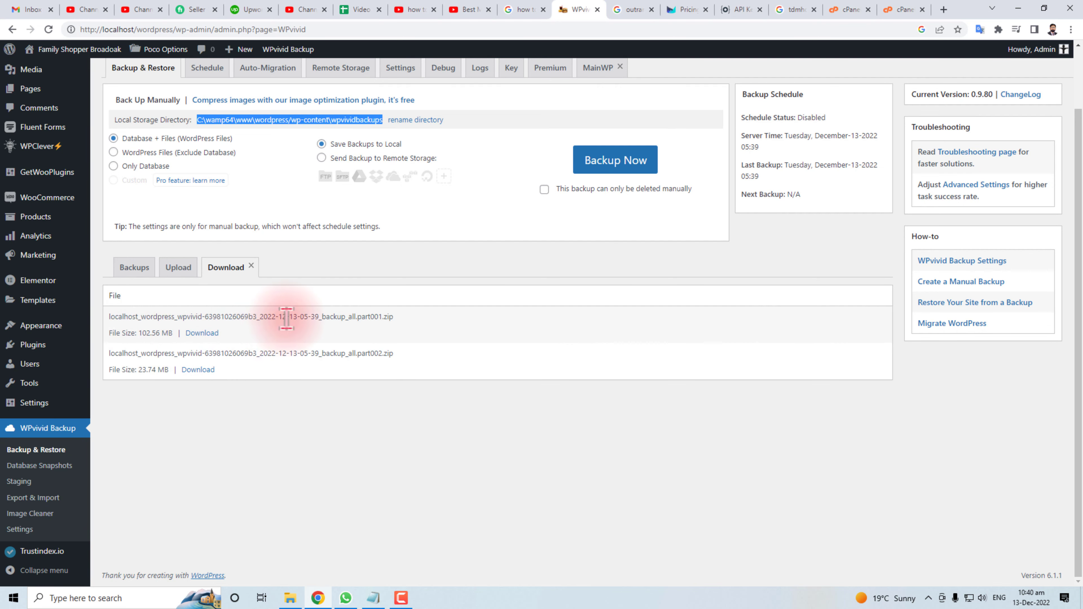
mouse_move(187, 352)
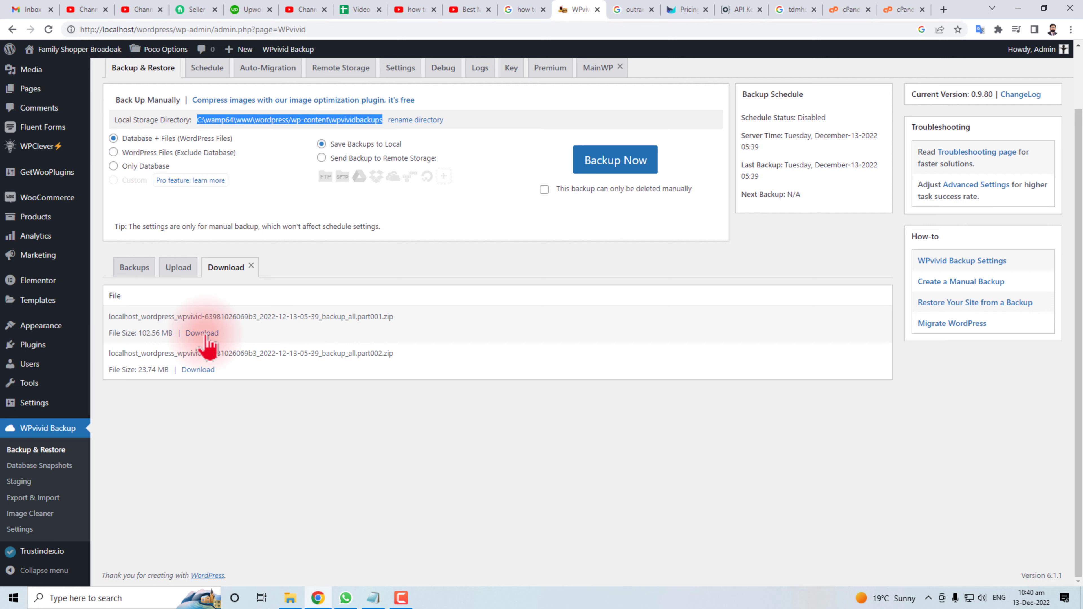
mouse_move(197, 373)
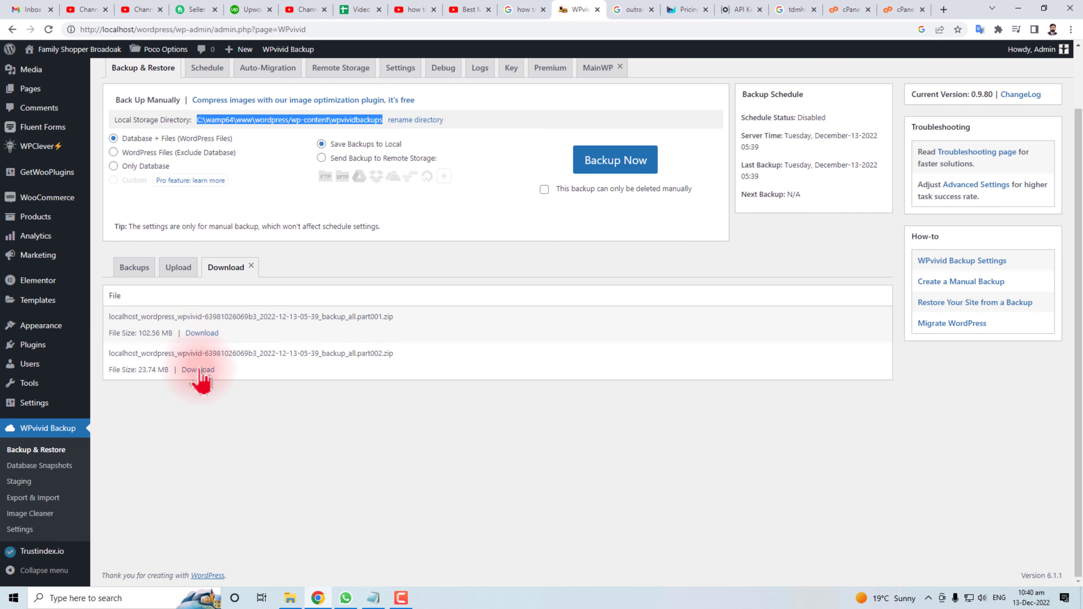
mouse_move(202, 333)
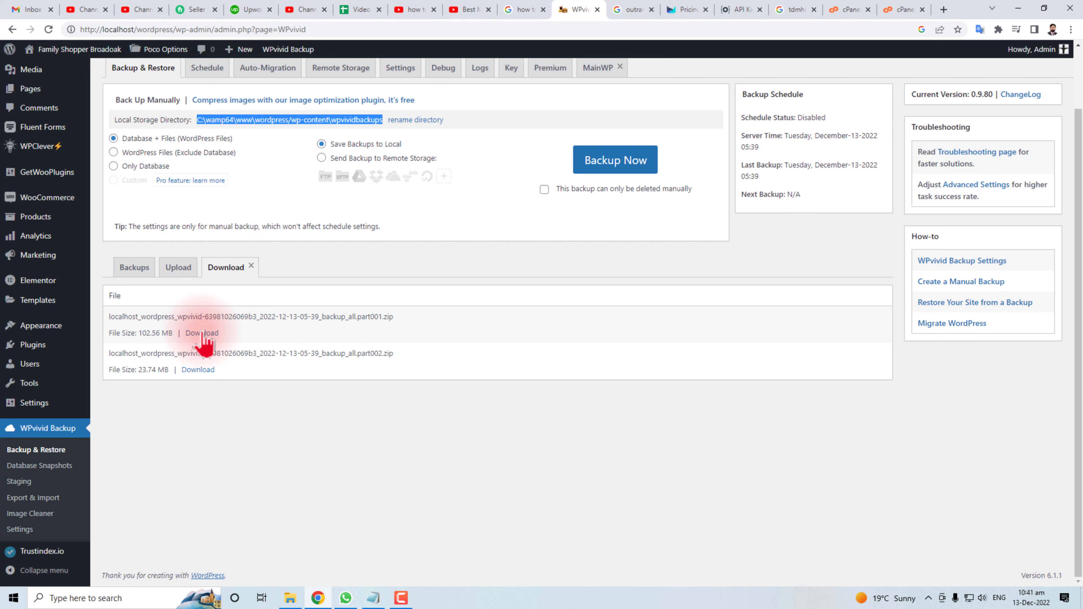
left_click(201, 332)
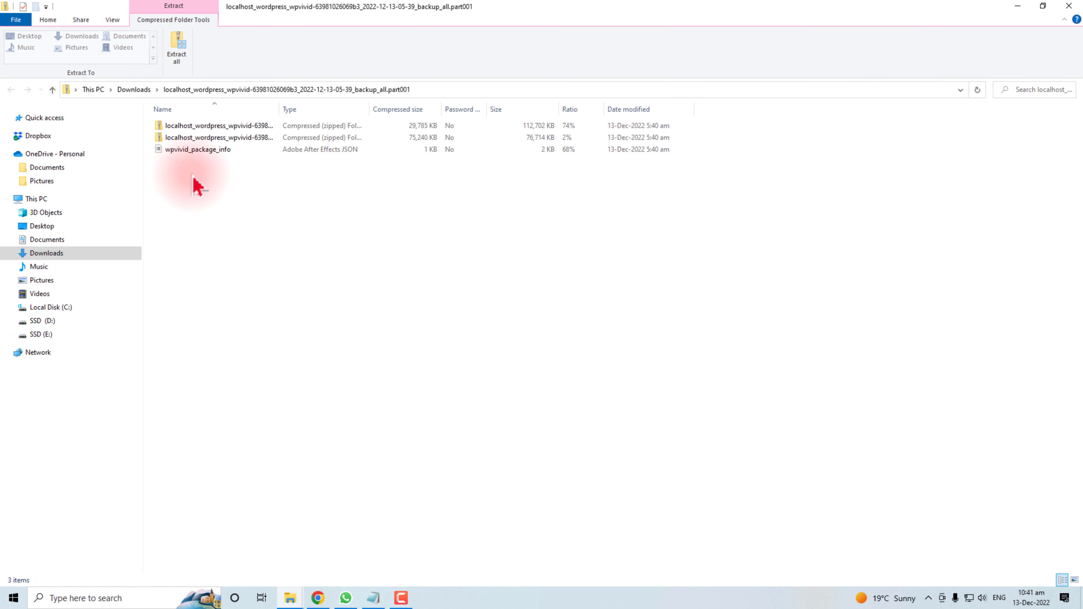
mouse_move(212, 199)
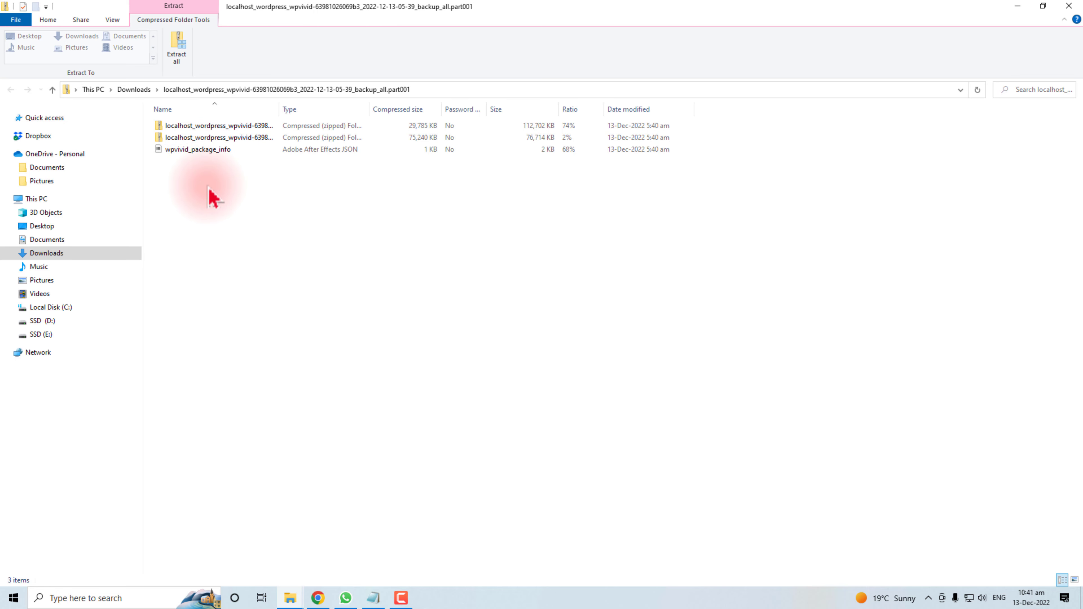
left_click(198, 148)
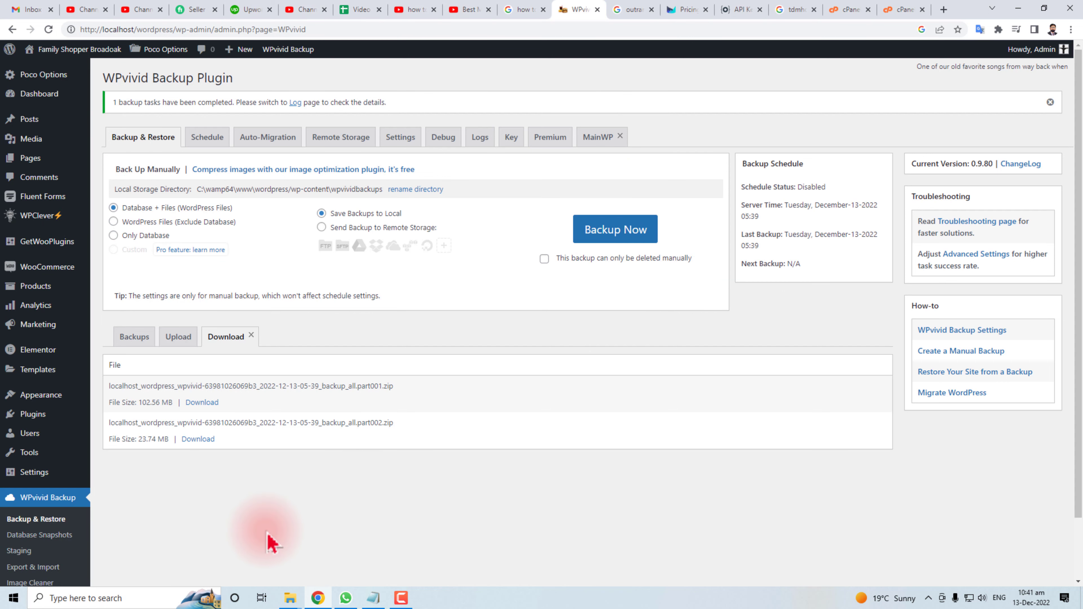
Step: Upload the downloaded part001 backup zip from Downloads through WPvivid's Upload area
left_click(177, 336)
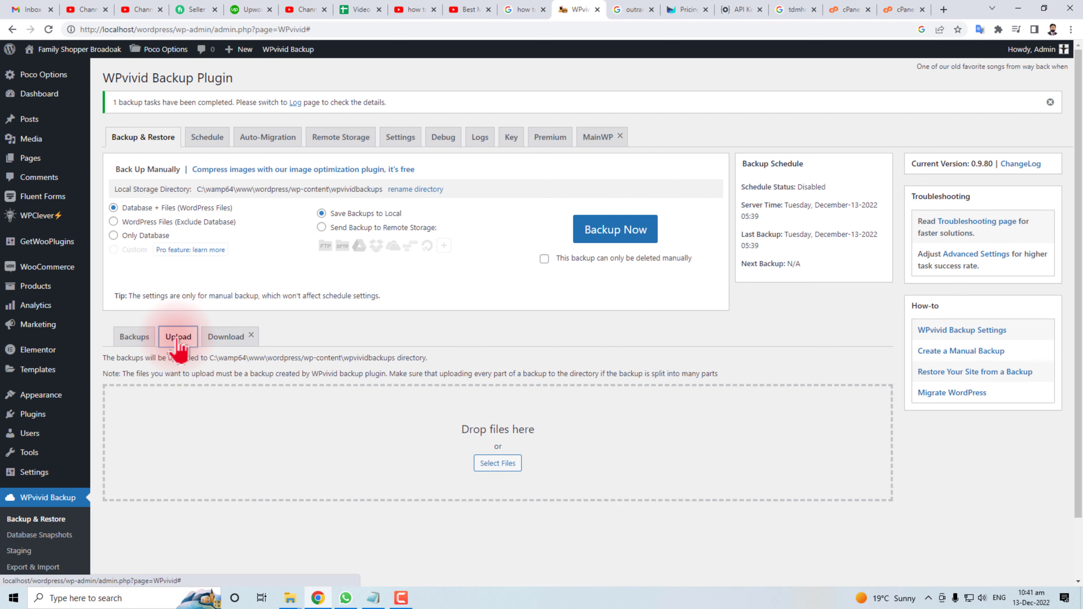
left_click(497, 462)
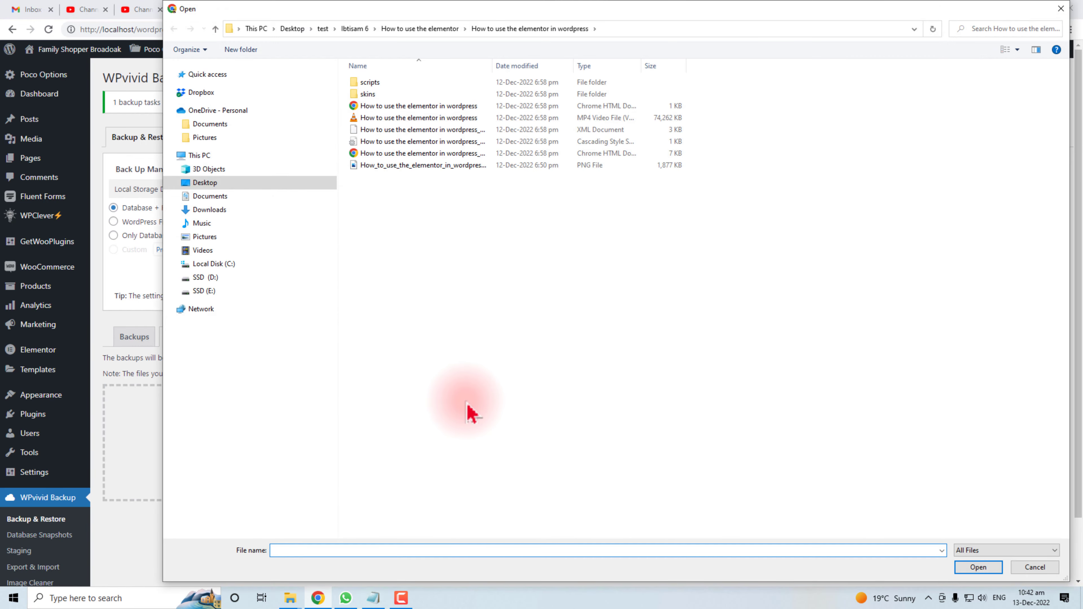
left_click(210, 209)
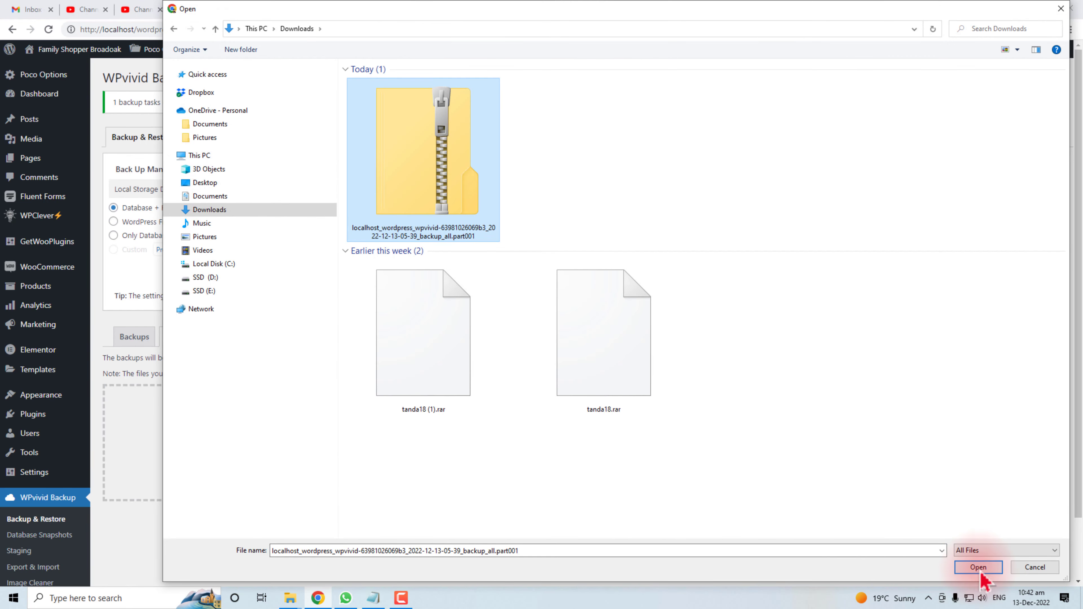
left_click(977, 567)
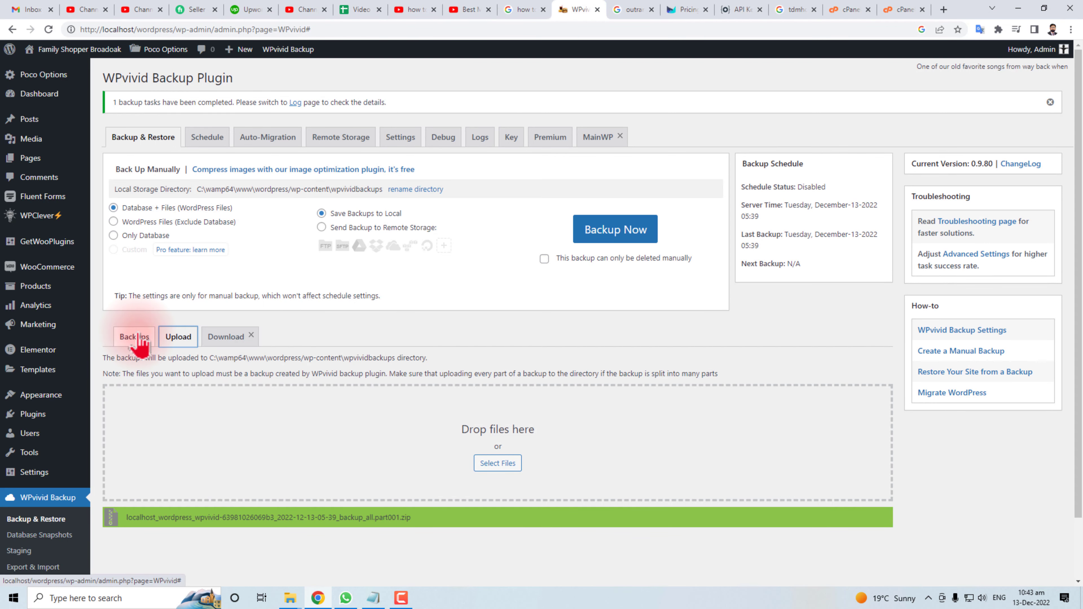
Step: Start Restore on the Dec-13-2022 05:39 backup and dismiss the max_allowed_packet warning
left_click(133, 336)
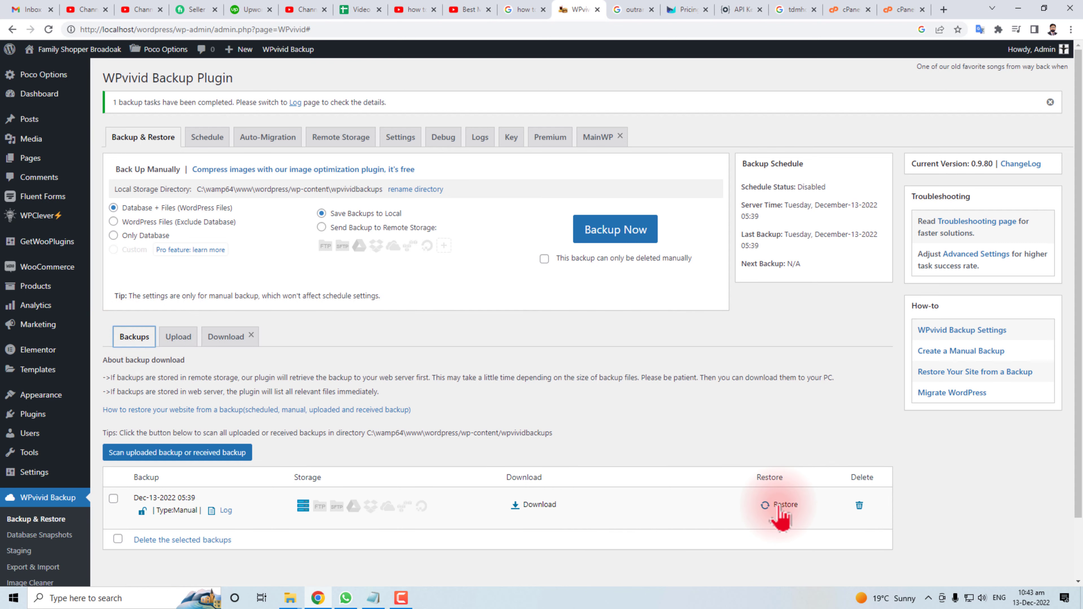
left_click(783, 505)
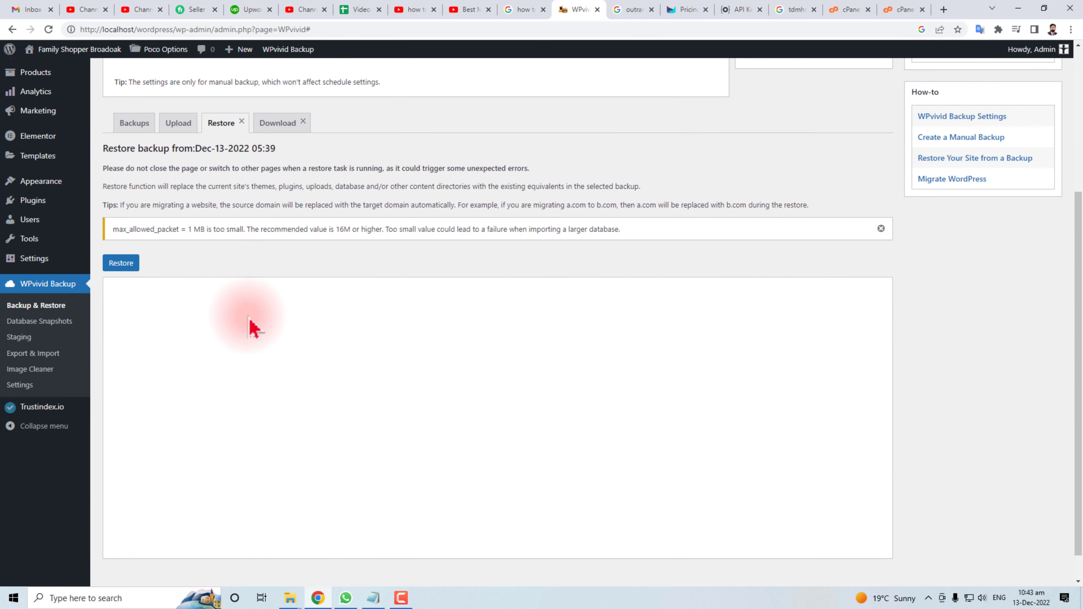
left_click(880, 229)
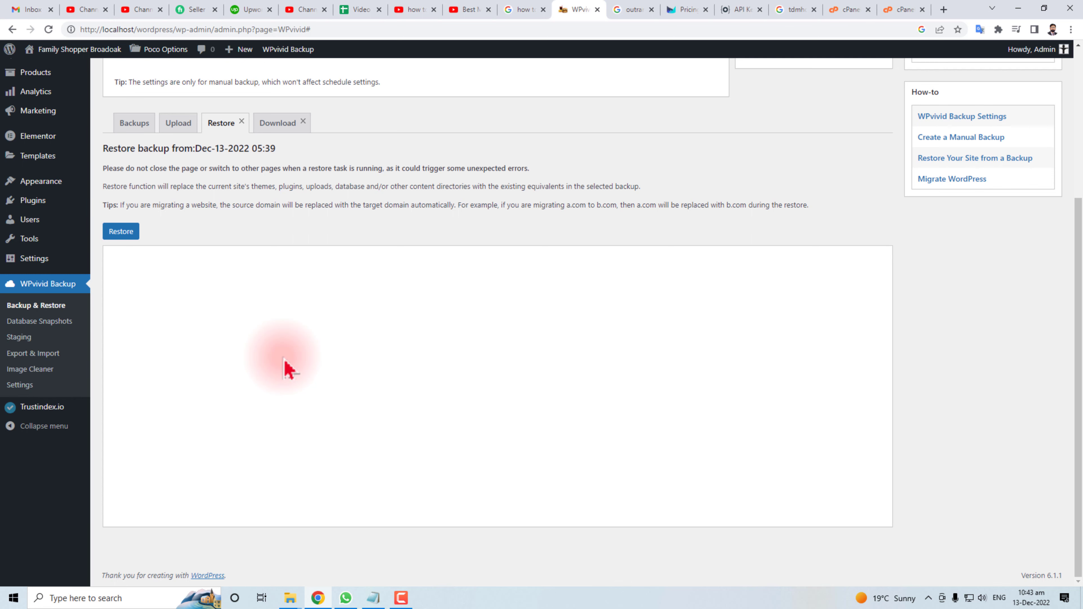
scroll("up", 3)
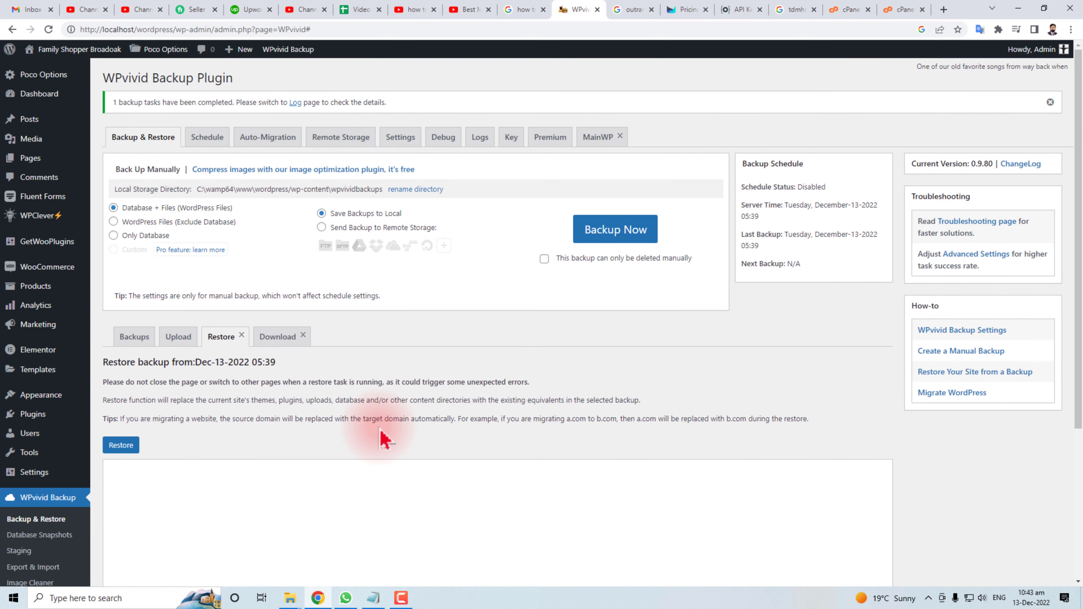